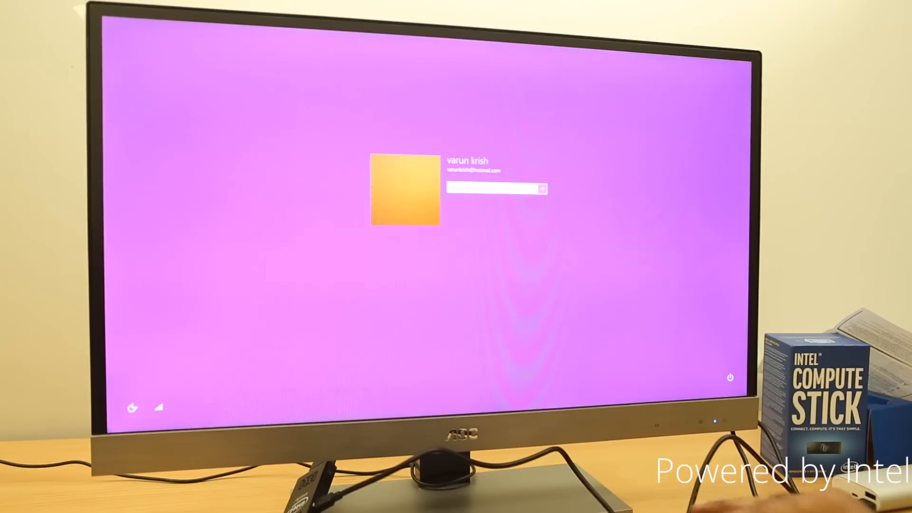
- Shut the computer down via the lock screen power menu's Shut down option
left_click(730, 378)
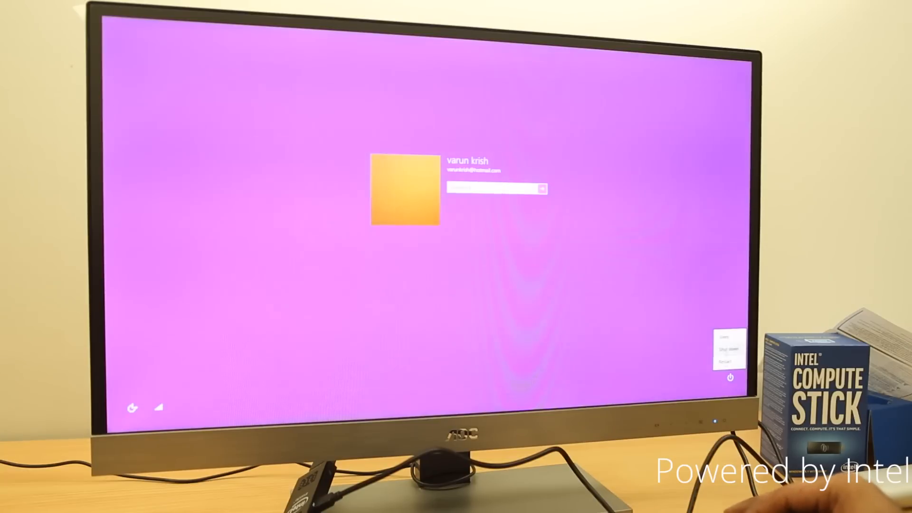
left_click(728, 351)
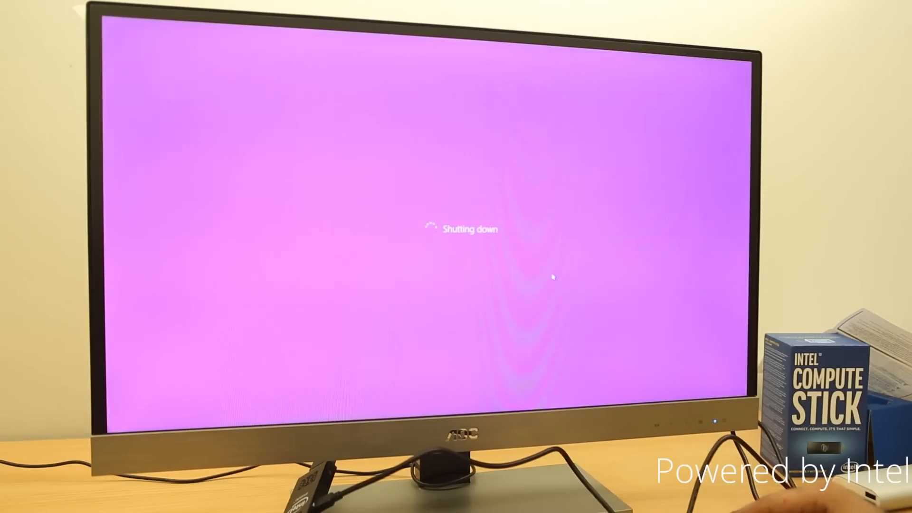